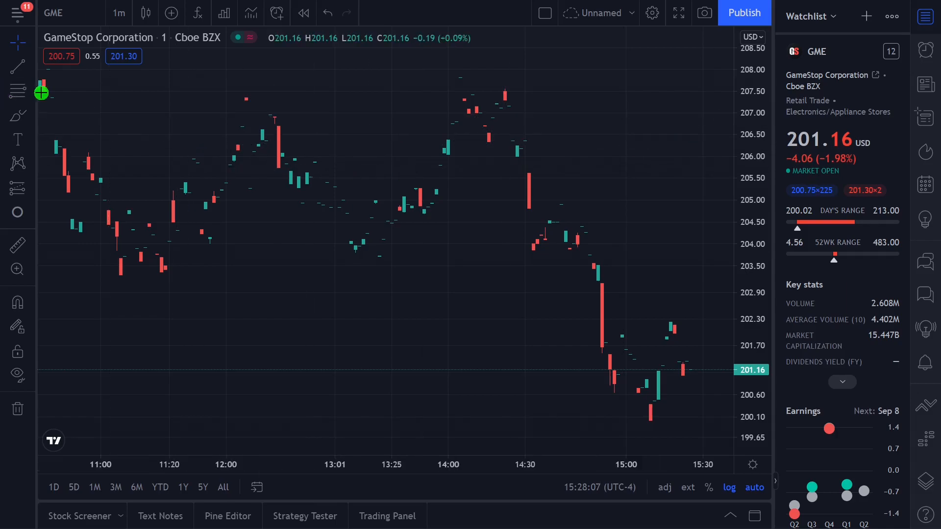
mouse_move(43, 93)
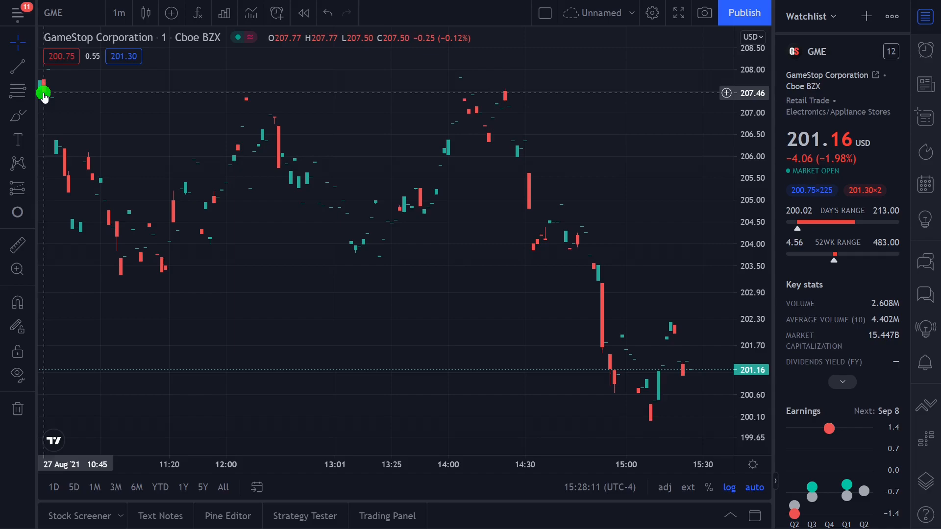
mouse_move(342, 94)
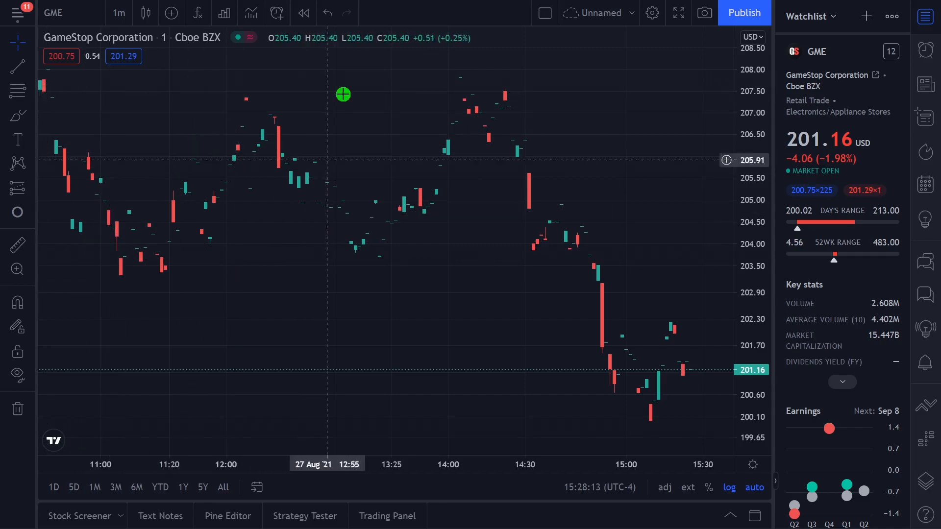
mouse_move(383, 259)
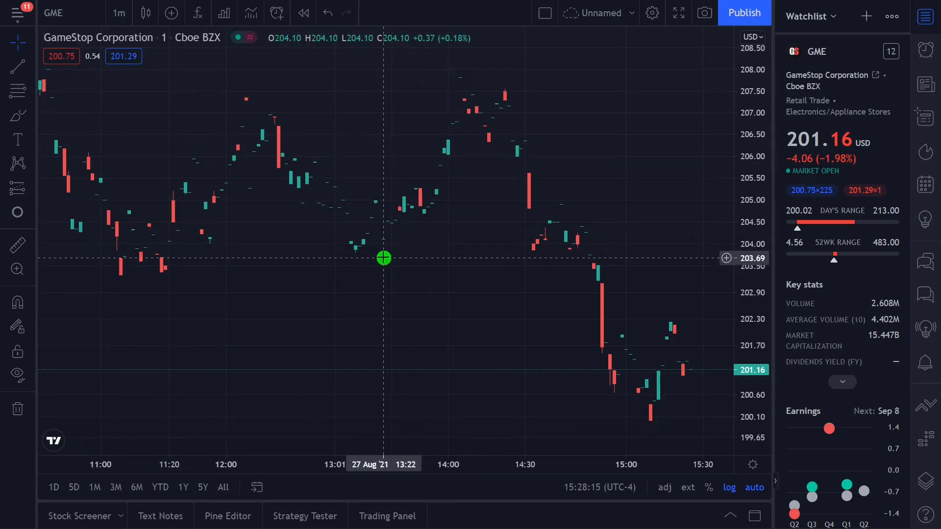
mouse_move(484, 97)
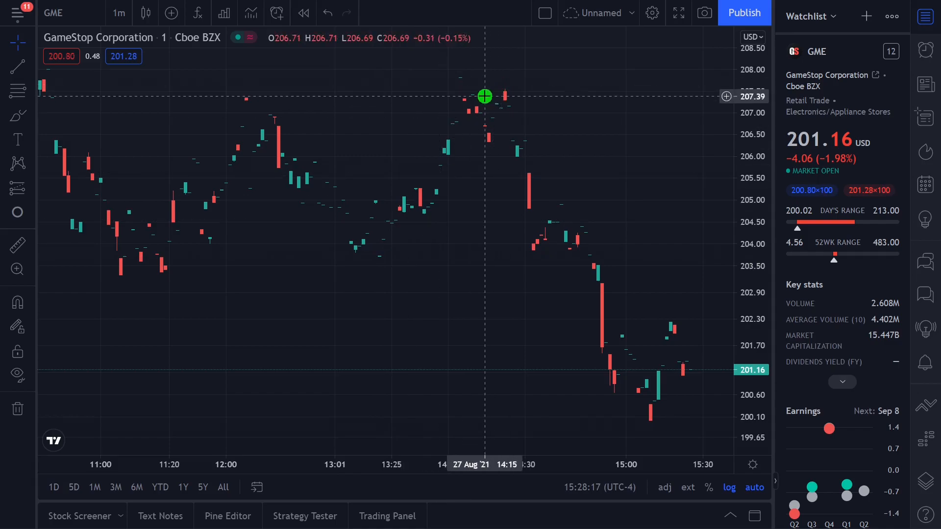
mouse_move(515, 102)
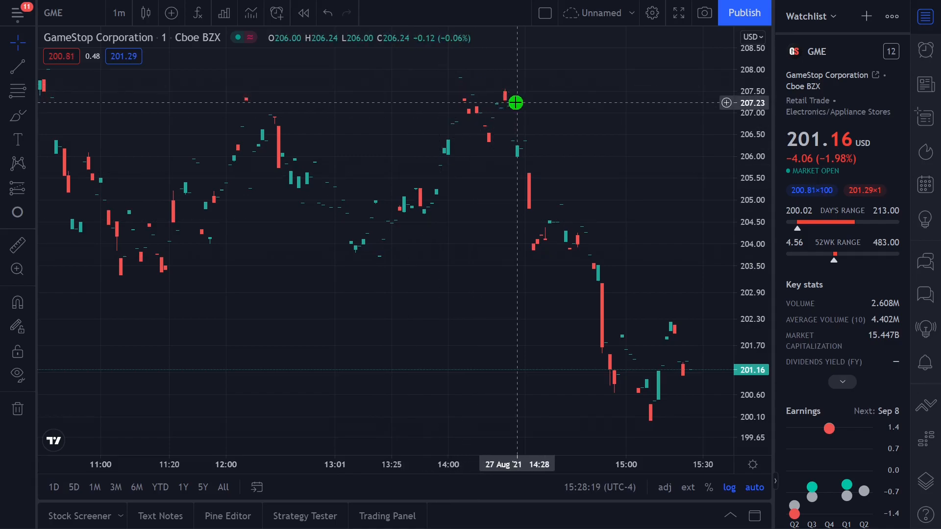
mouse_move(637, 401)
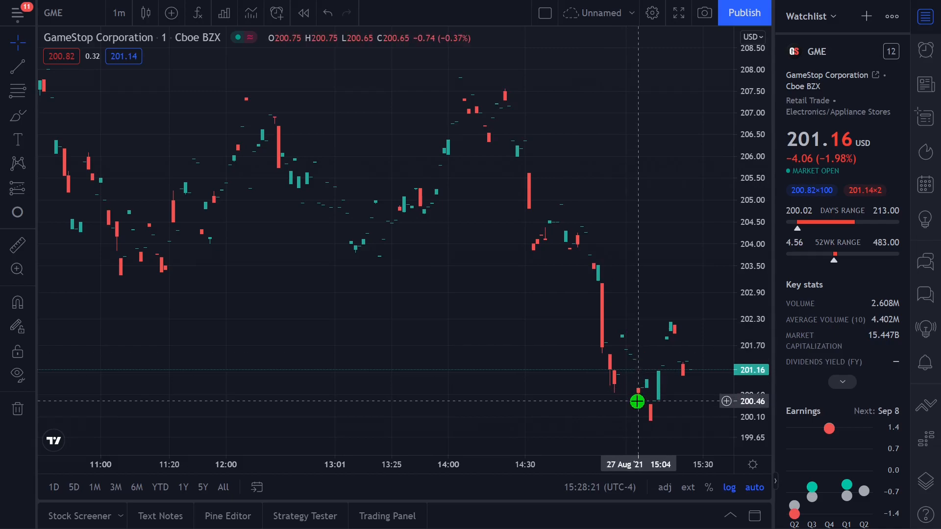
mouse_move(658, 411)
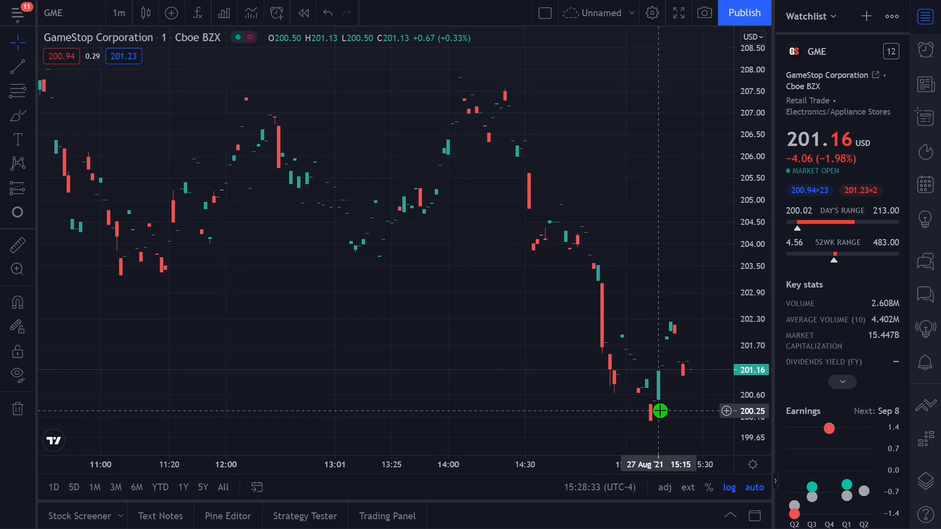
mouse_move(483, 337)
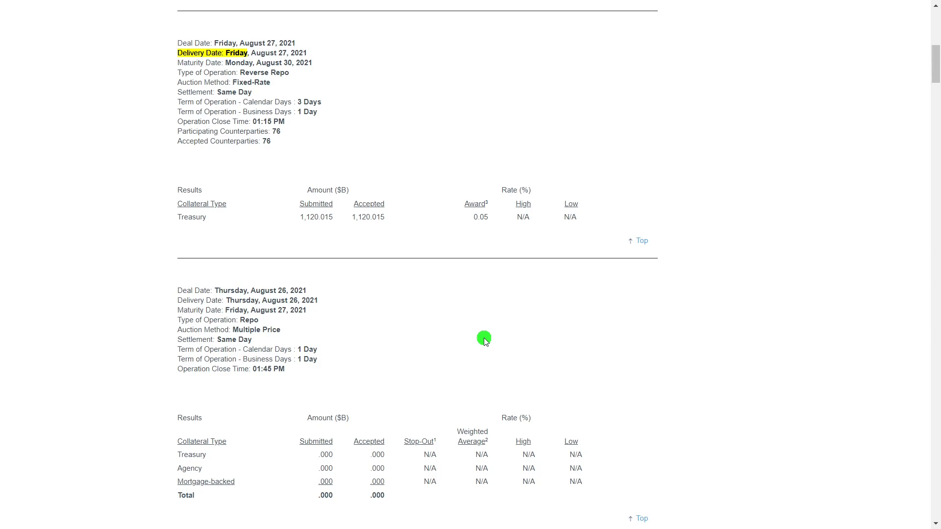
Step: Scroll through the Citadel Advisors AUM post and return to the first filing screenshot
scroll(down, 3)
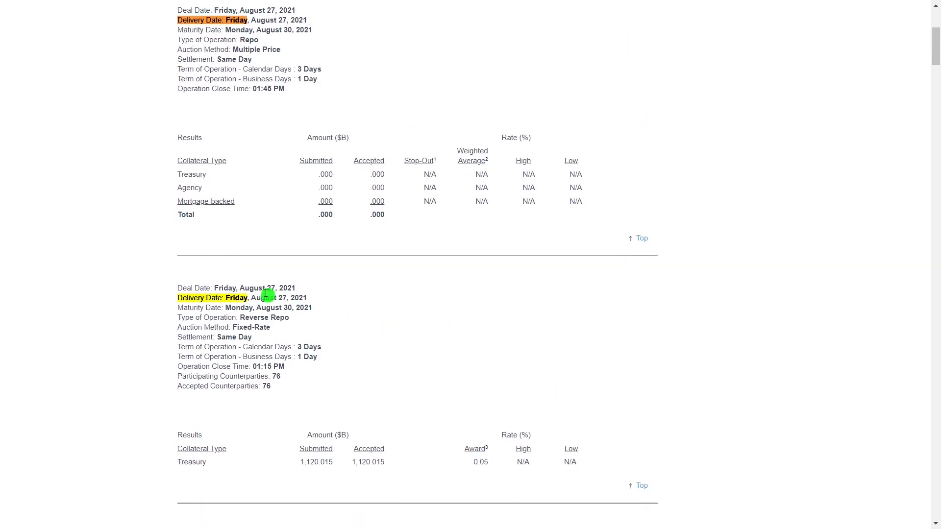
mouse_move(233, 300)
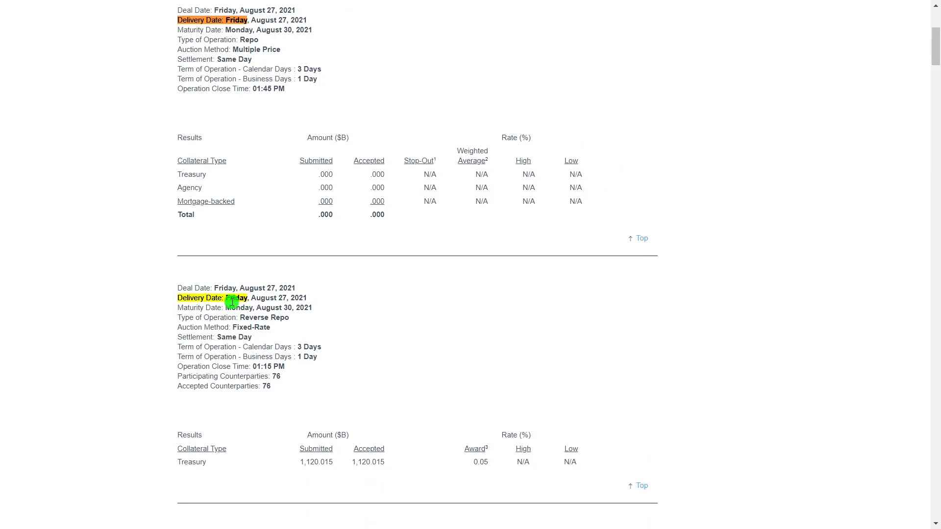
scroll(down, 3)
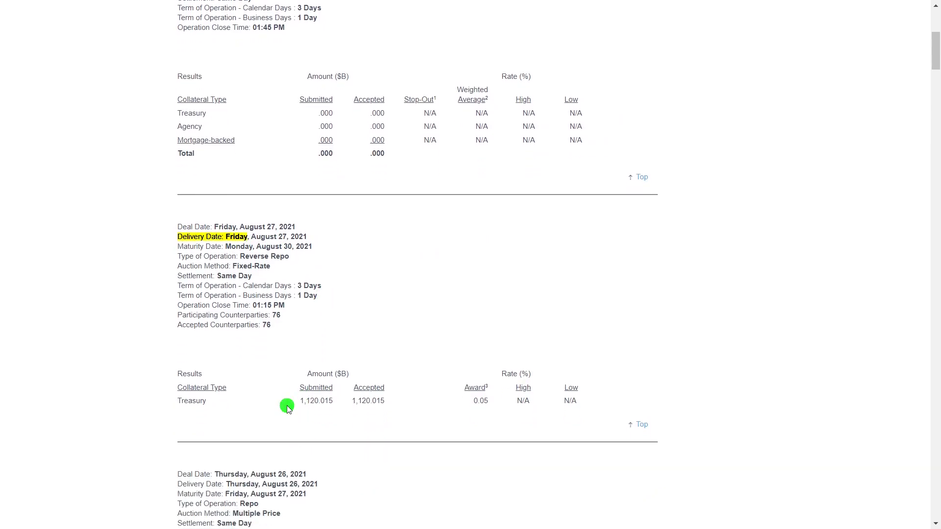
mouse_move(290, 417)
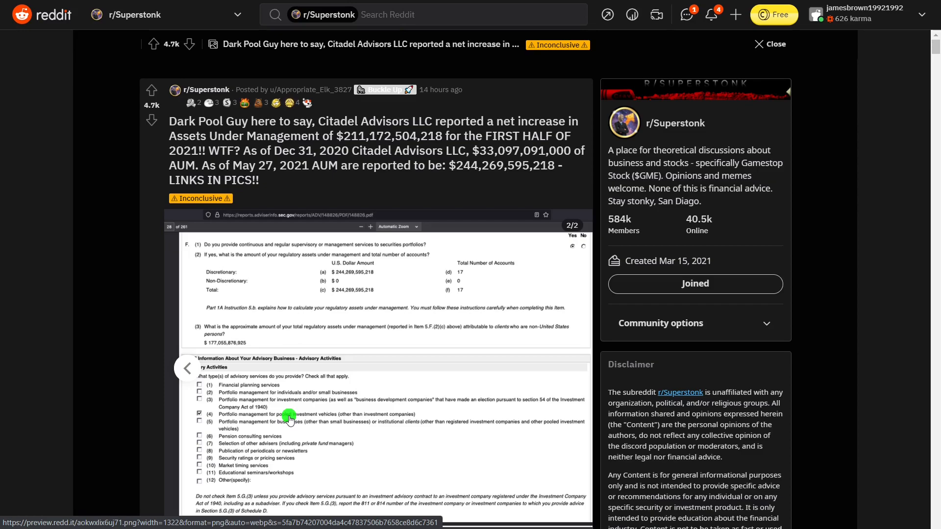
mouse_move(480, 143)
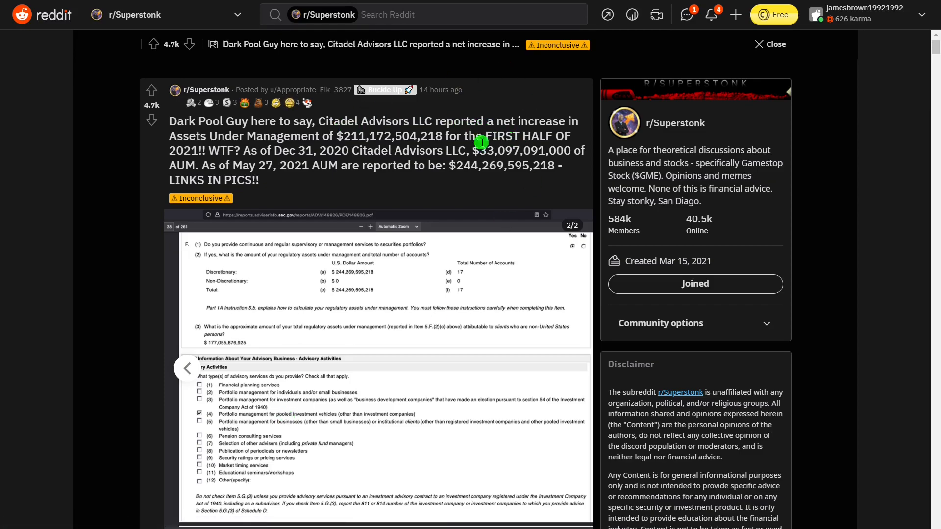
mouse_move(220, 161)
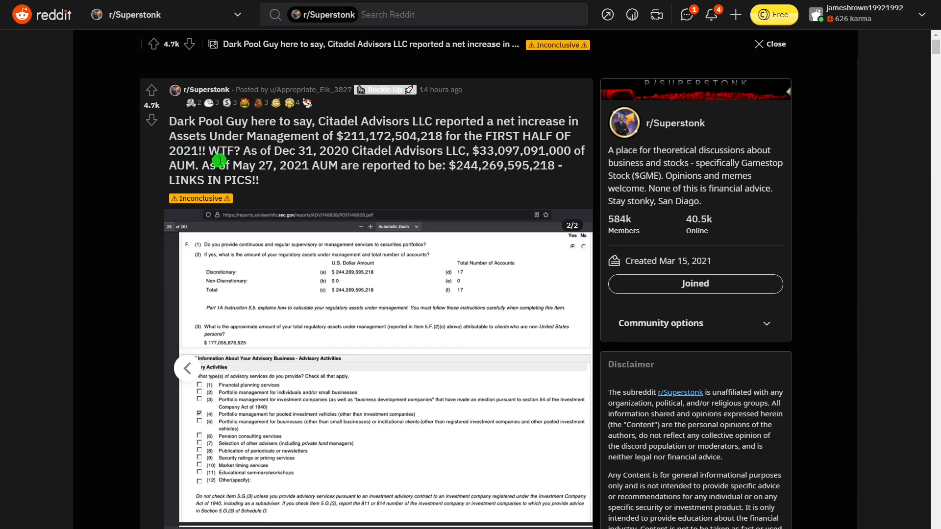
mouse_move(344, 150)
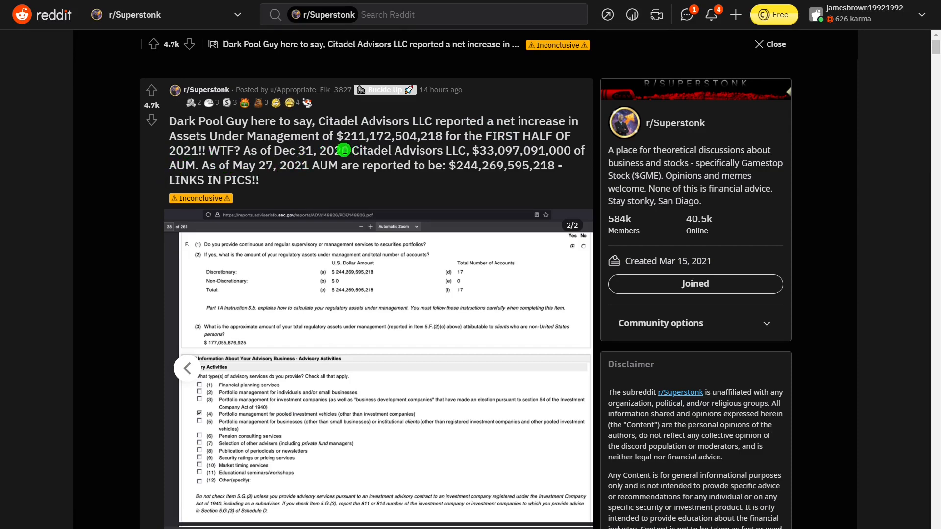
mouse_move(357, 148)
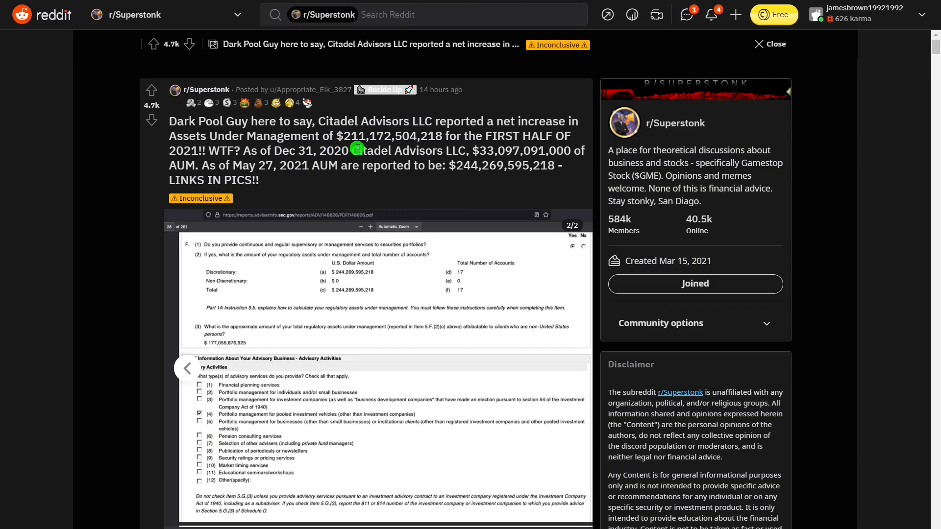
mouse_move(377, 149)
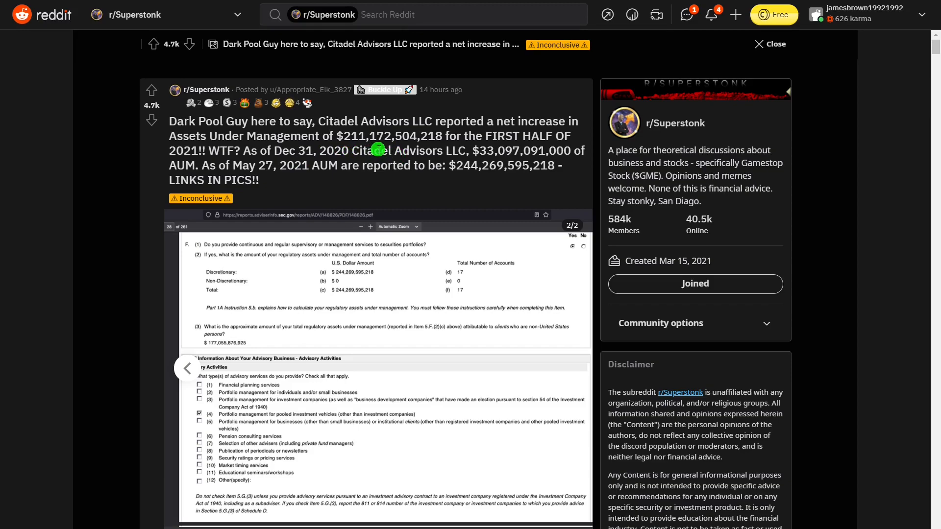
mouse_move(396, 149)
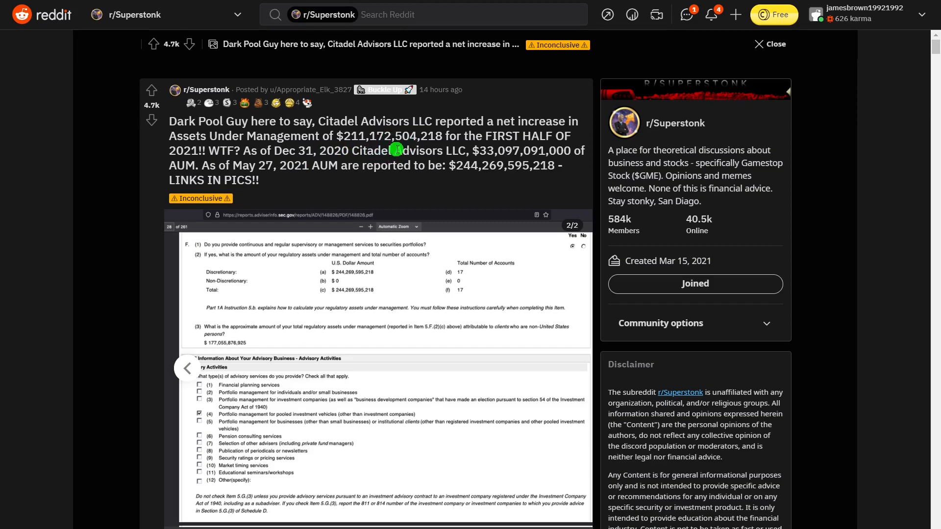
mouse_move(420, 150)
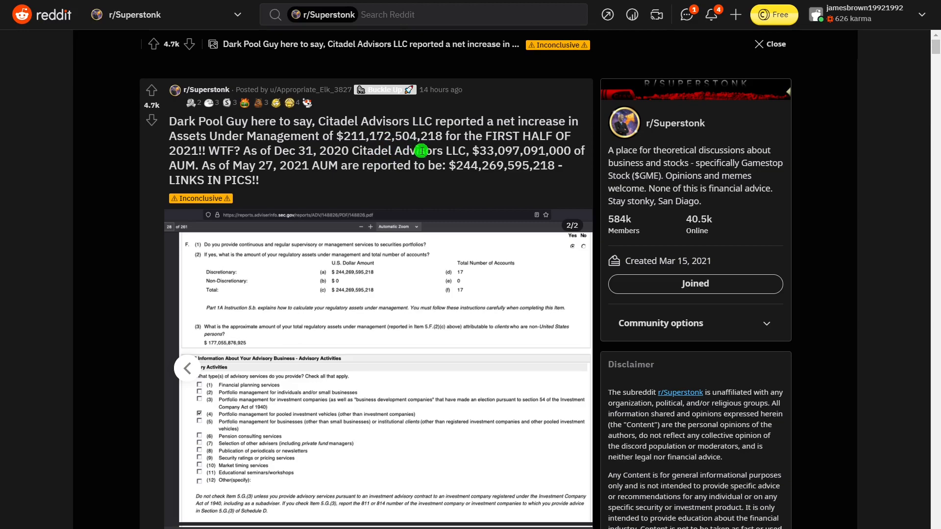
mouse_move(227, 181)
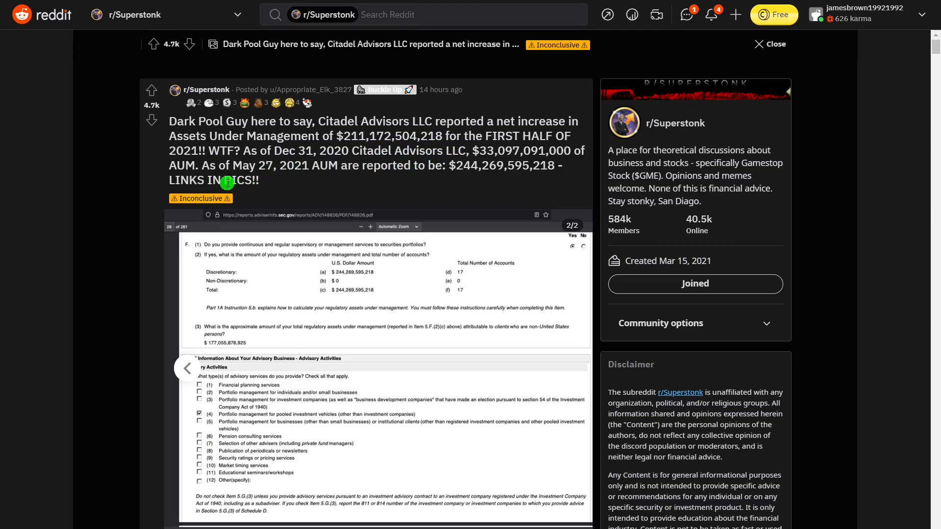
mouse_move(251, 240)
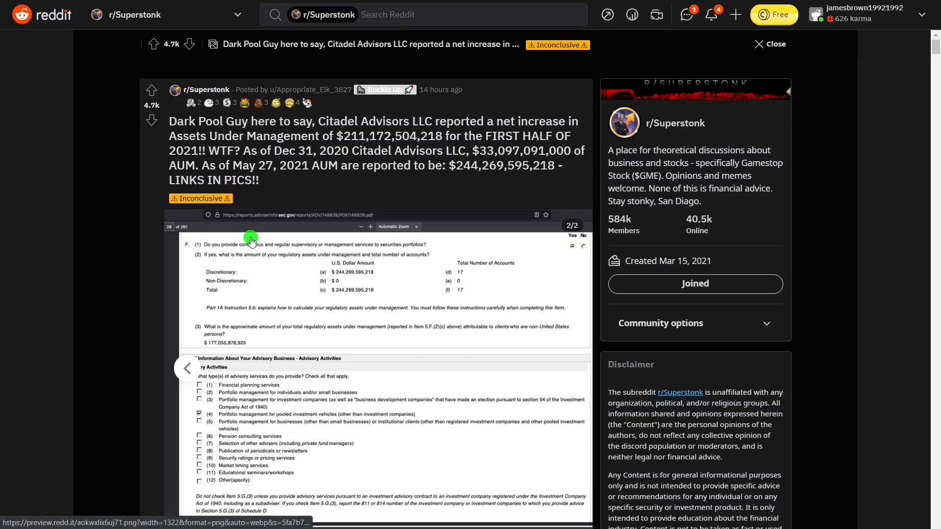
mouse_move(436, 195)
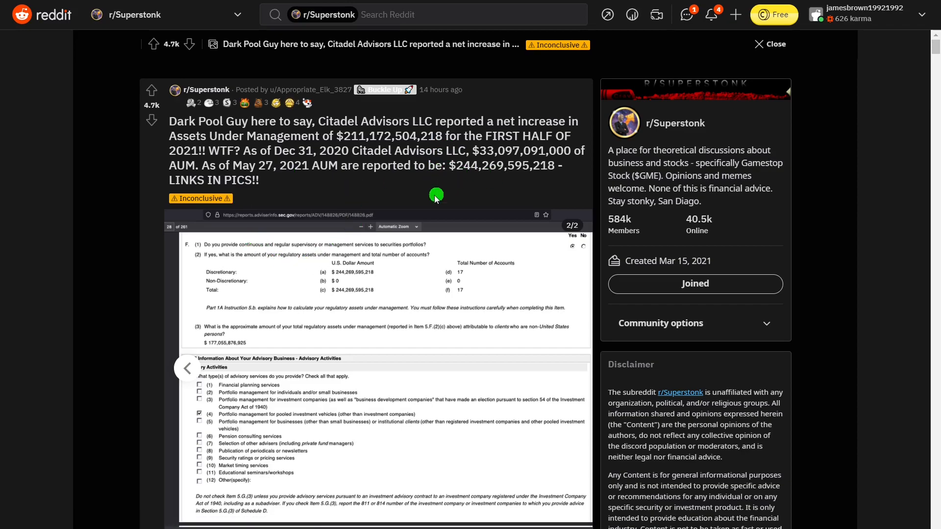
scroll(down, 3)
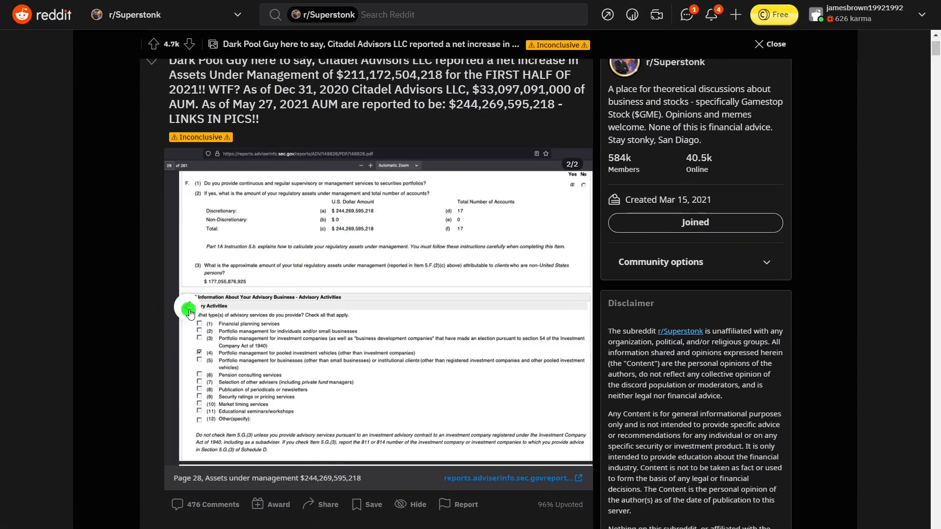
click(190, 308)
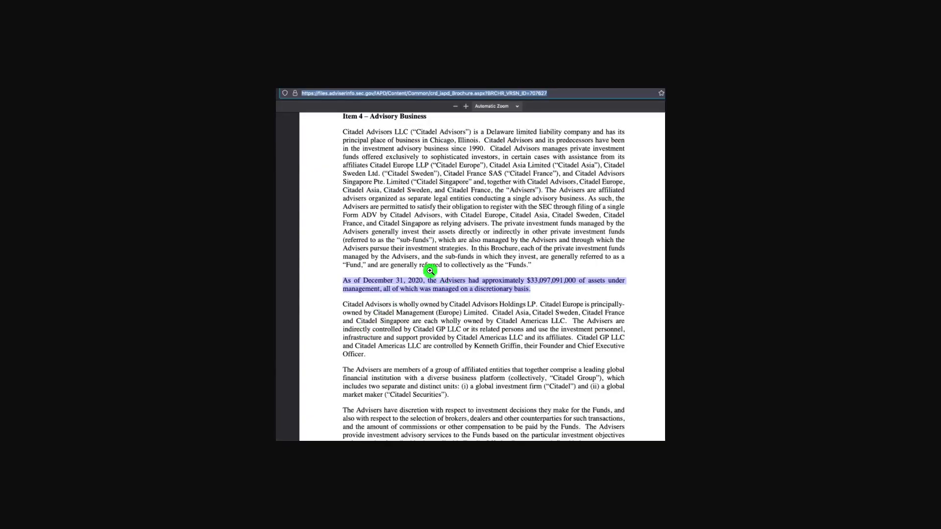
Step: Scroll the enlarged brochure image showing $33,097,091,000 assets under management
scroll(down, 3)
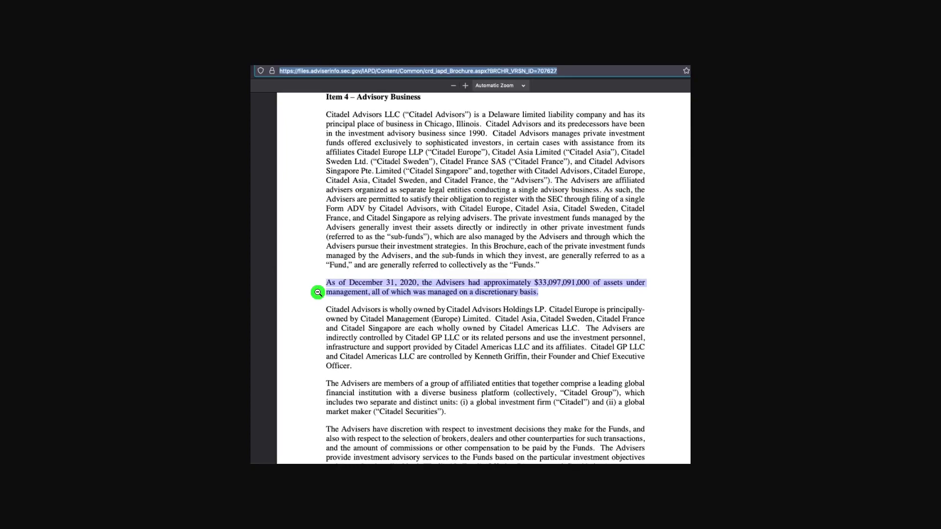
mouse_move(519, 304)
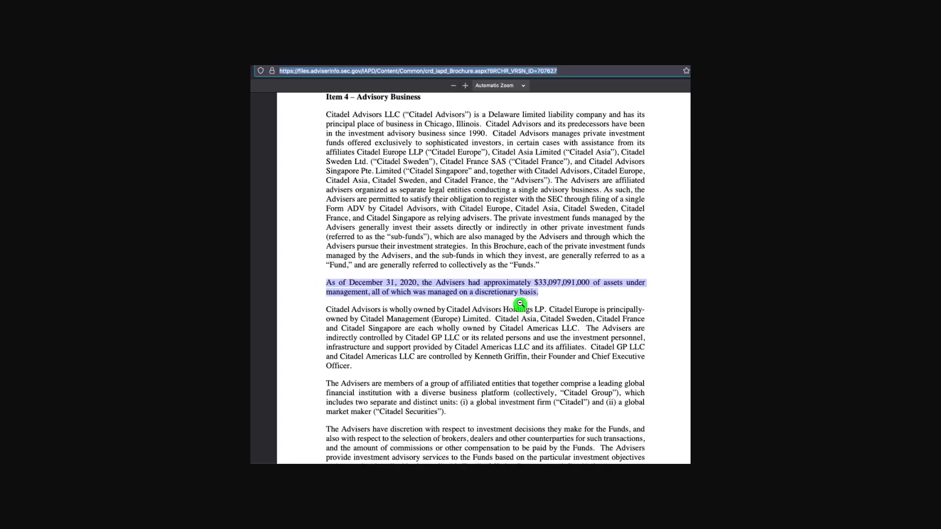
mouse_move(554, 298)
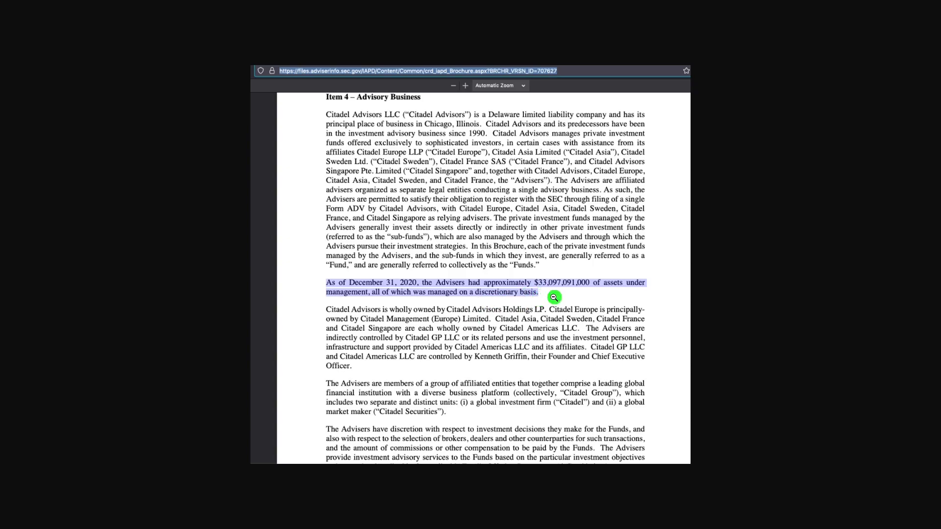
mouse_move(563, 294)
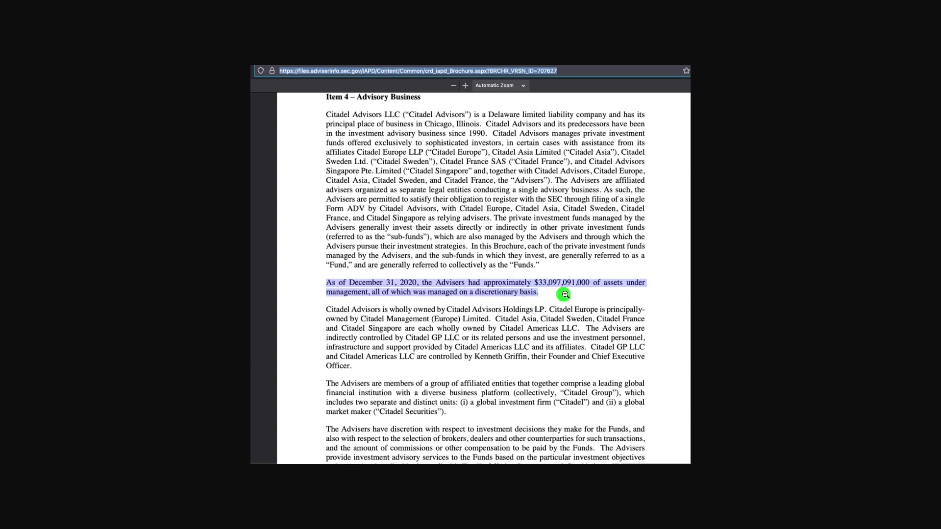
mouse_move(511, 154)
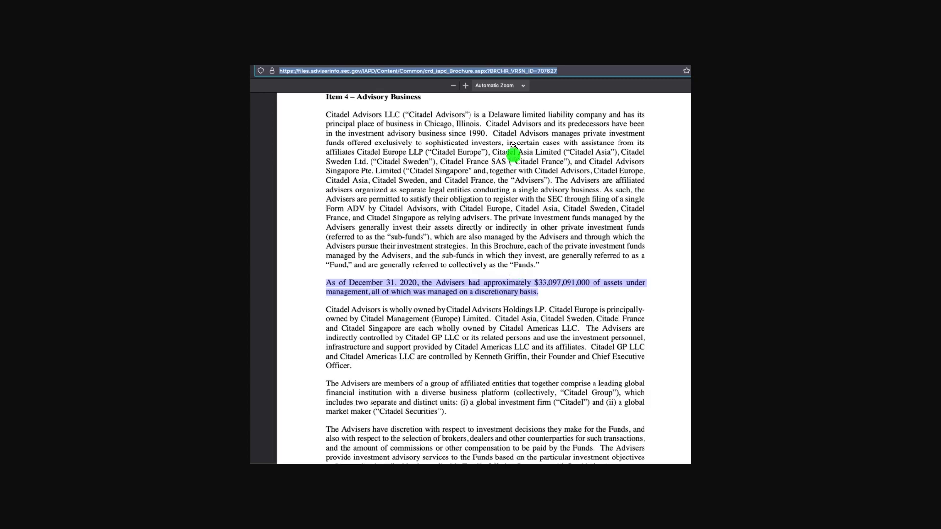
mouse_move(467, 174)
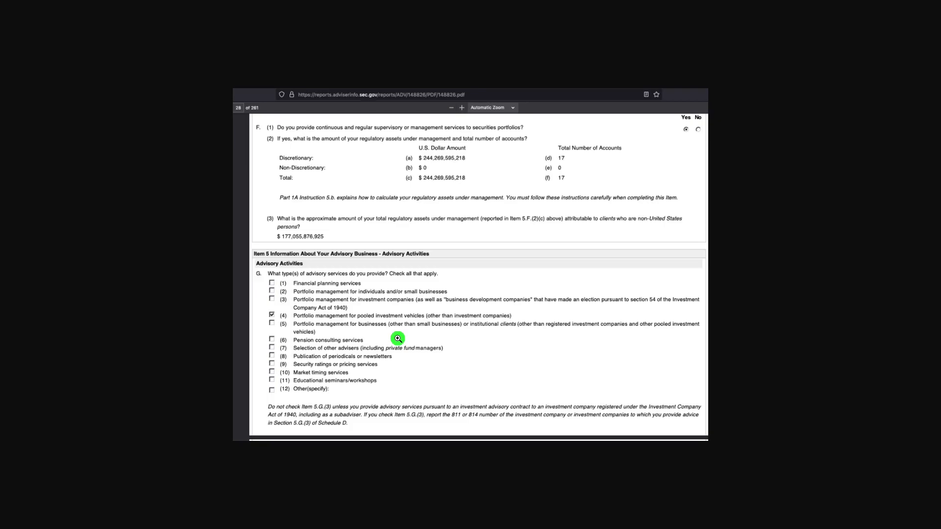
mouse_move(401, 149)
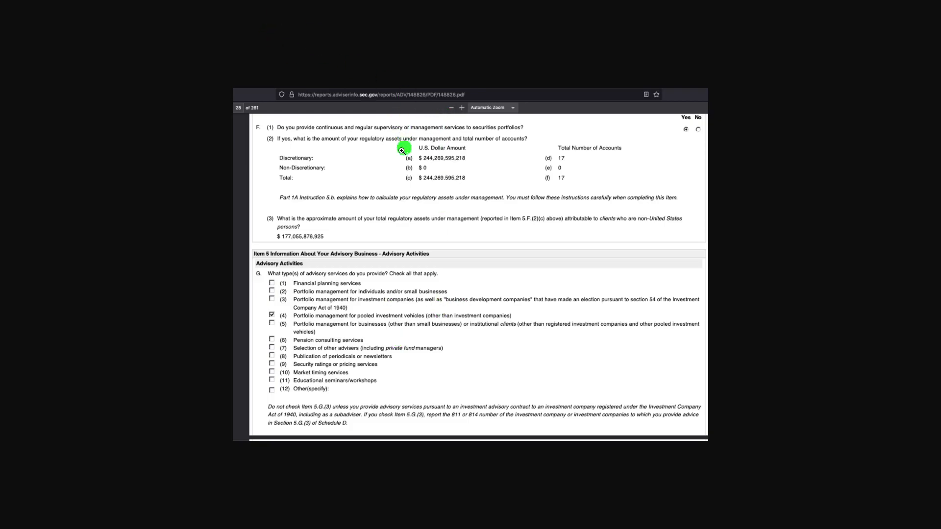
mouse_move(322, 167)
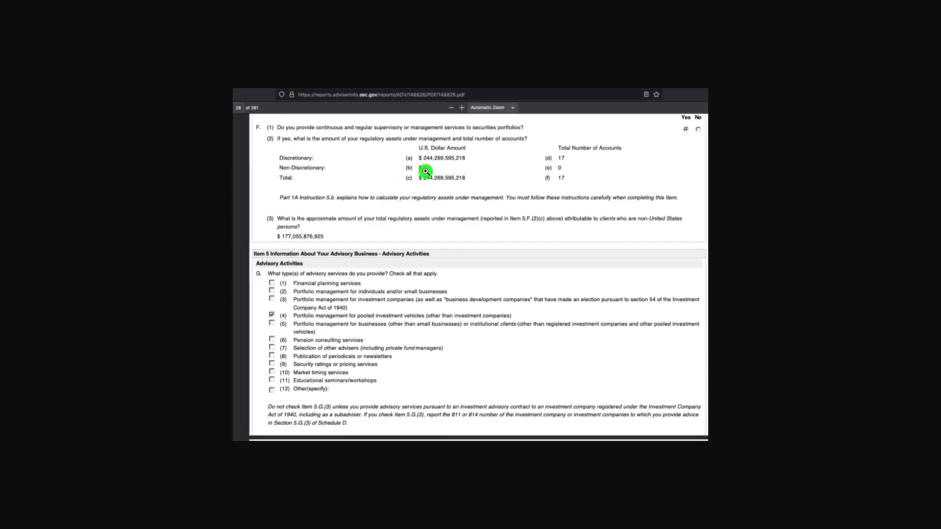
mouse_move(437, 173)
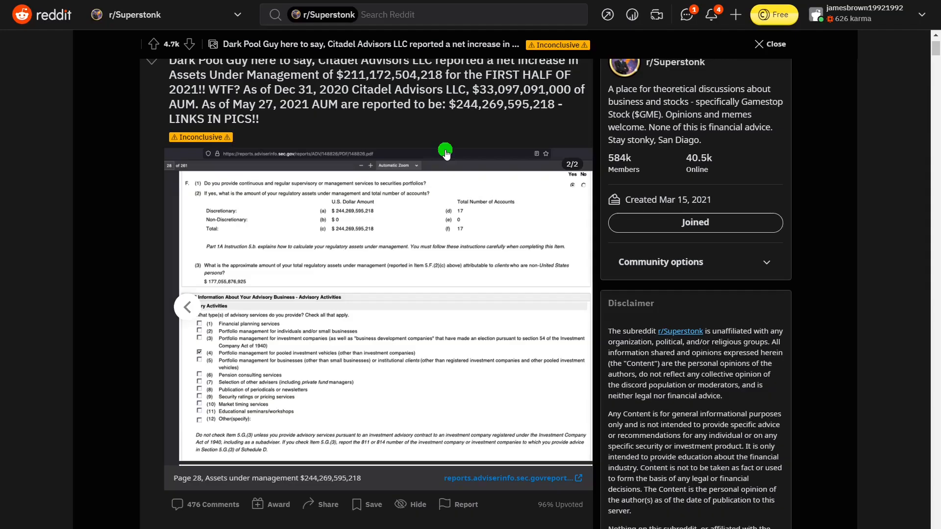
mouse_move(420, 213)
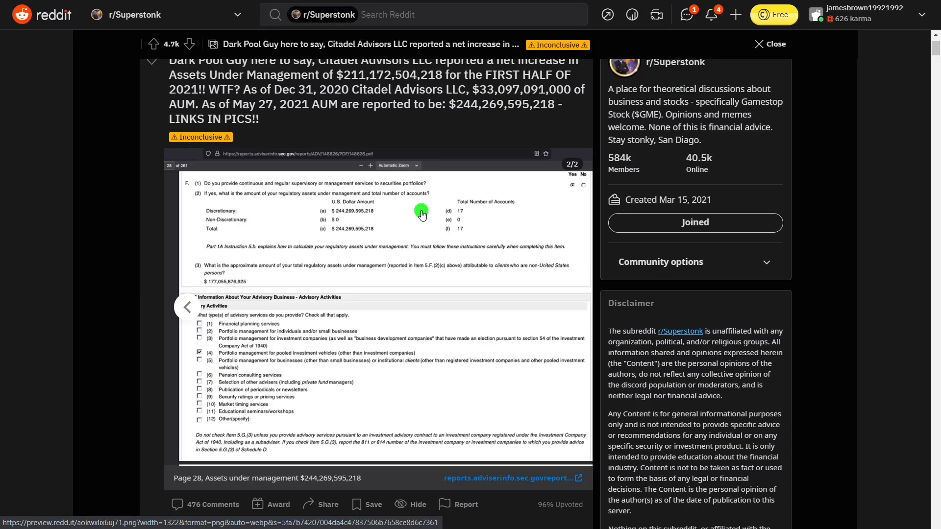
mouse_move(389, 201)
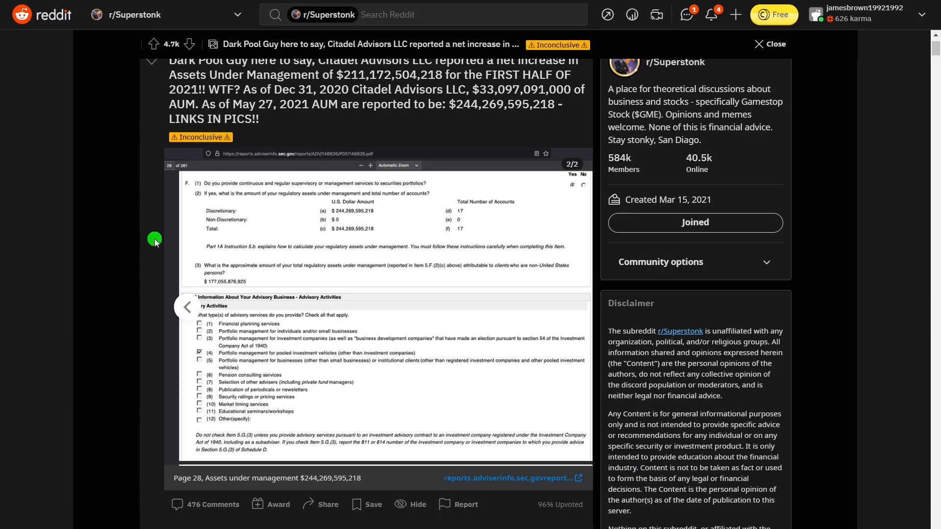
Step: Scroll up the post to the inline $244,269,595,218 Form ADV screenshot
scroll(up, 3)
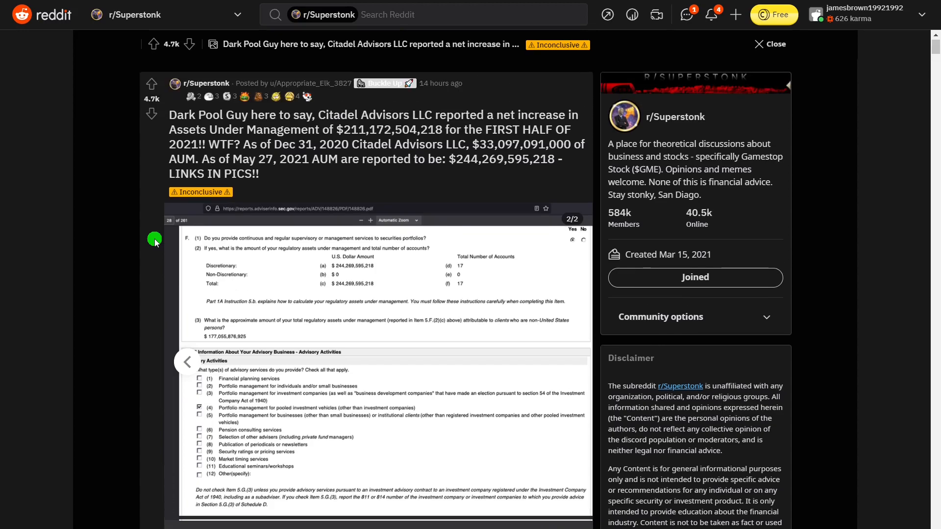